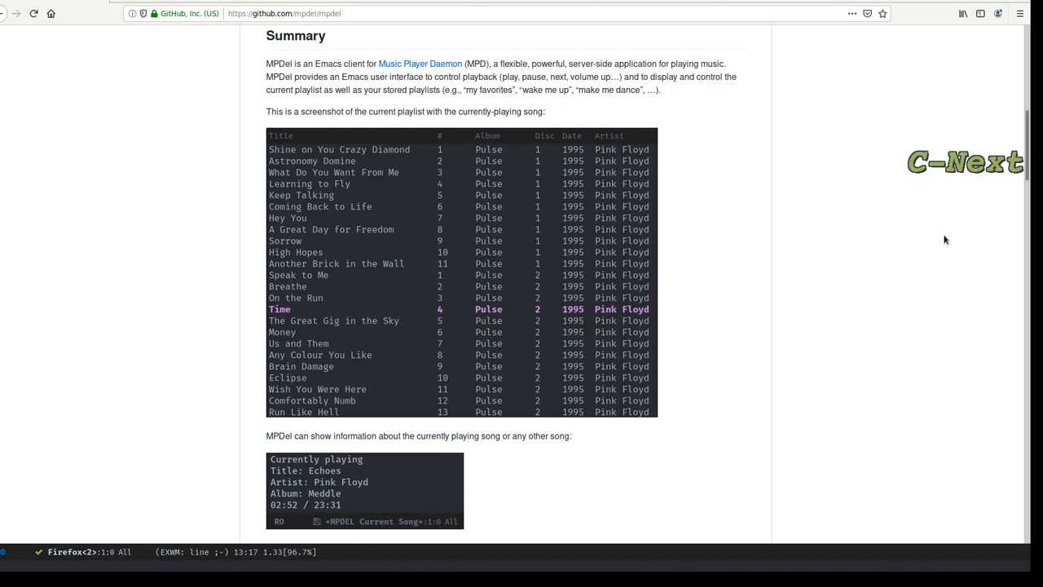
Follow the README link to the ympd browse-database screenshot
click(420, 60)
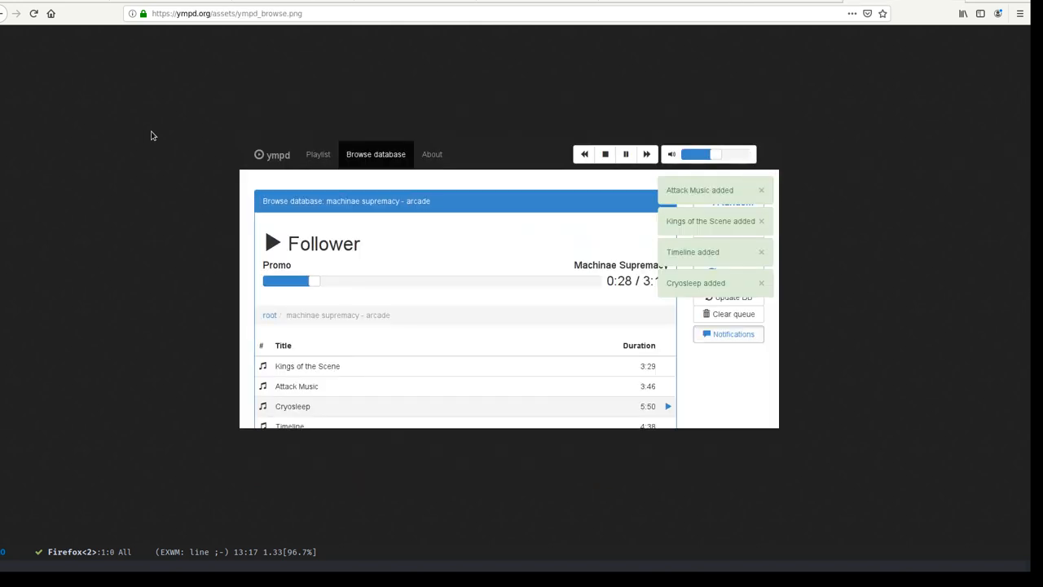
mouse_move(141, 127)
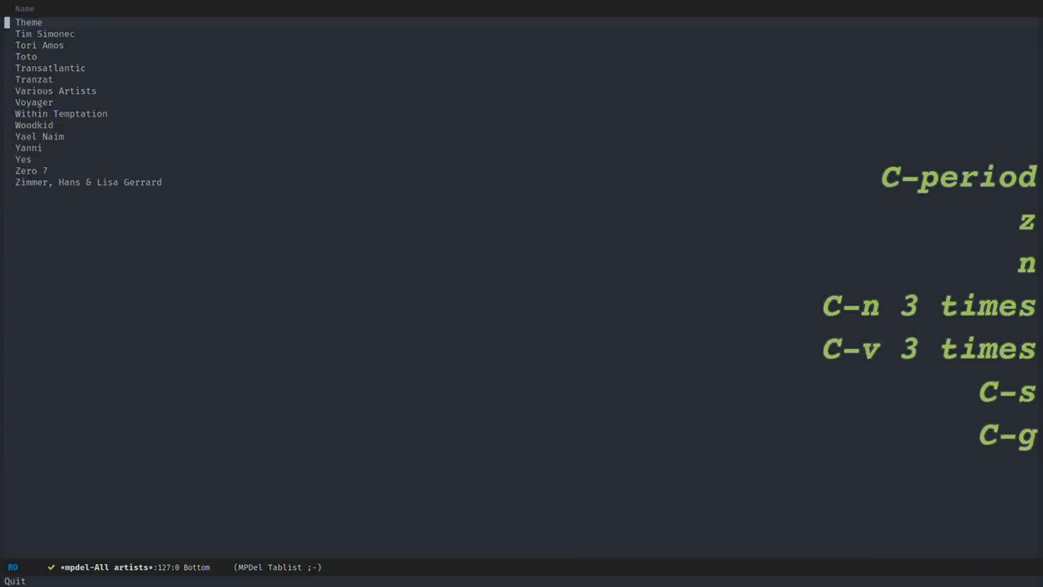
Filter the artists list for 'pink' and select Pink Floyd
key(M-i)
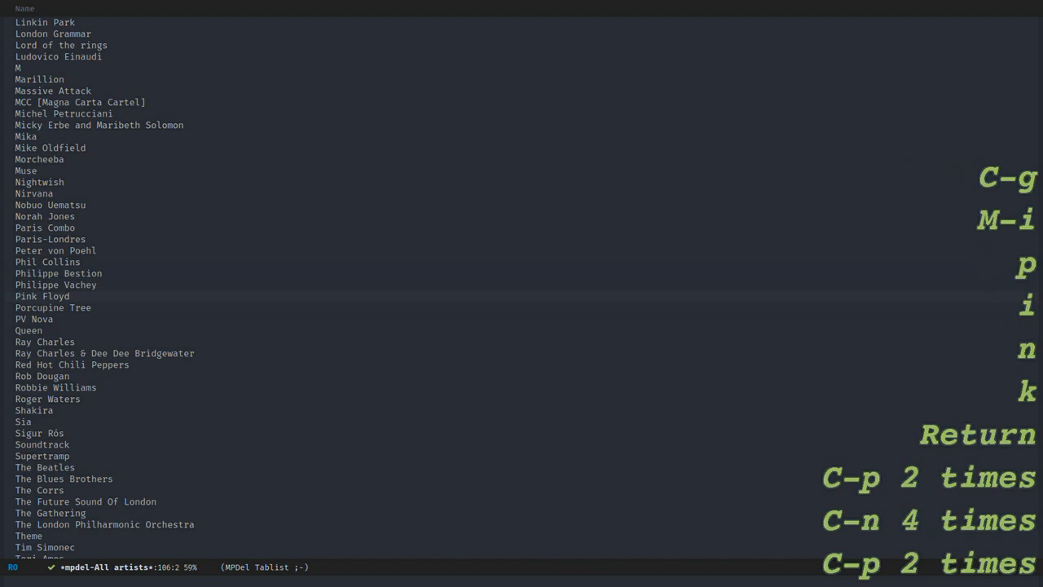
key(Return)
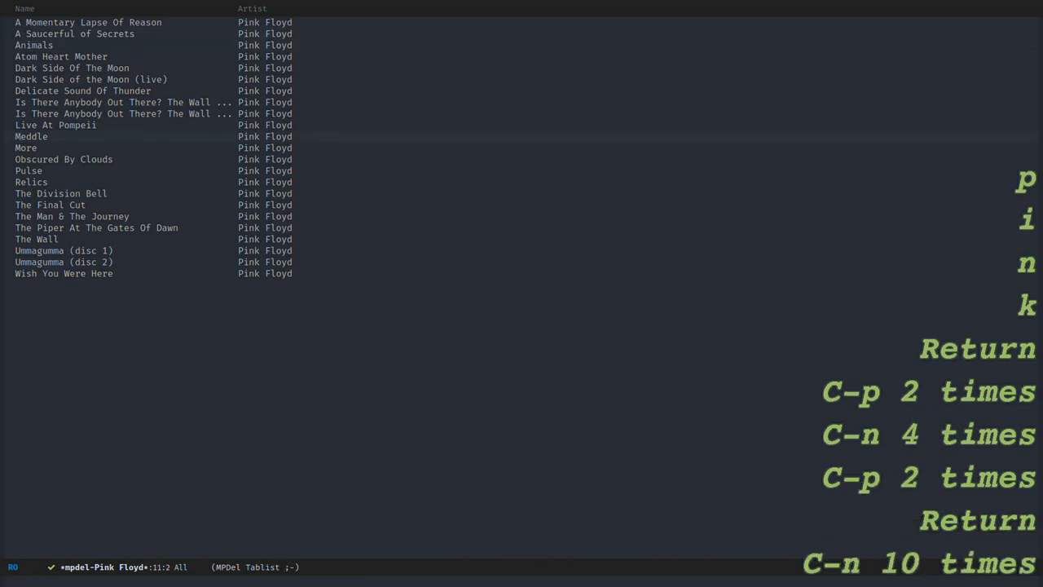
key(Return)
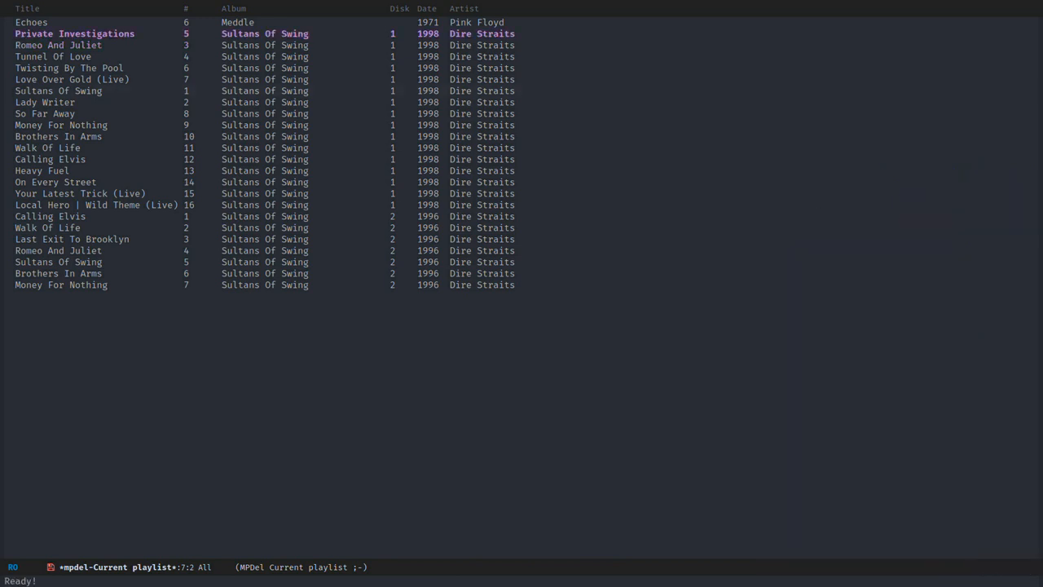
Move down the playlist and toggle the song marks
key(Down)
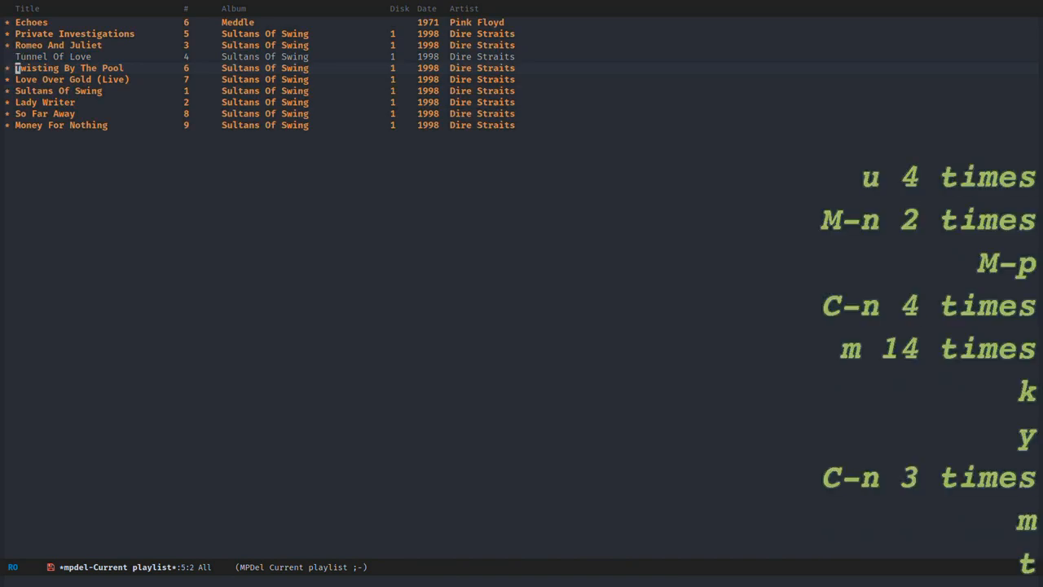
key(t)
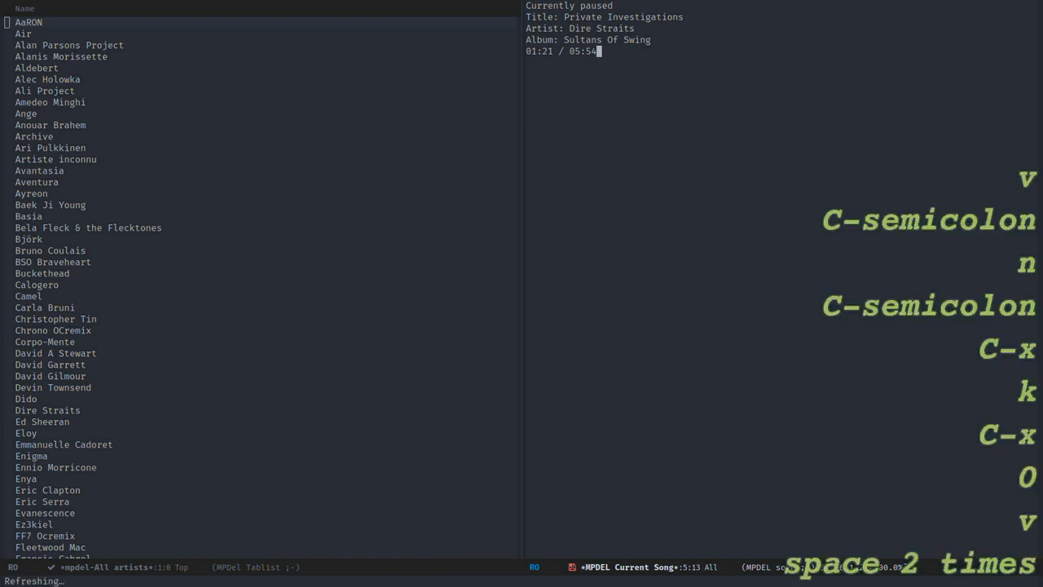
Dismiss the remaining MPDel buffer, leaving only *scratch*
key(space)
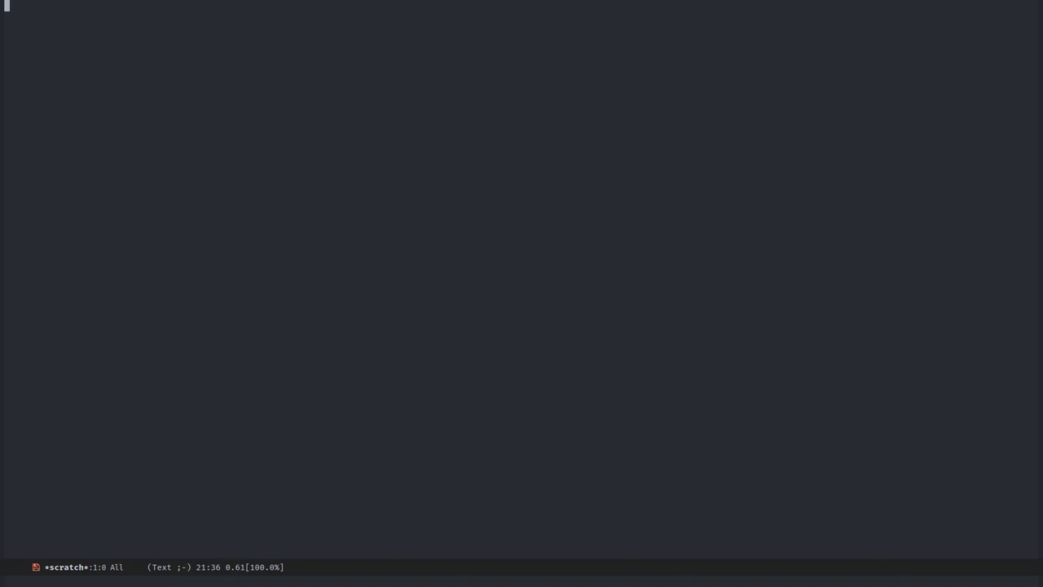
Open the MPDel entity picker, filter with 'm', and move to Sway
key(ctrl+.)
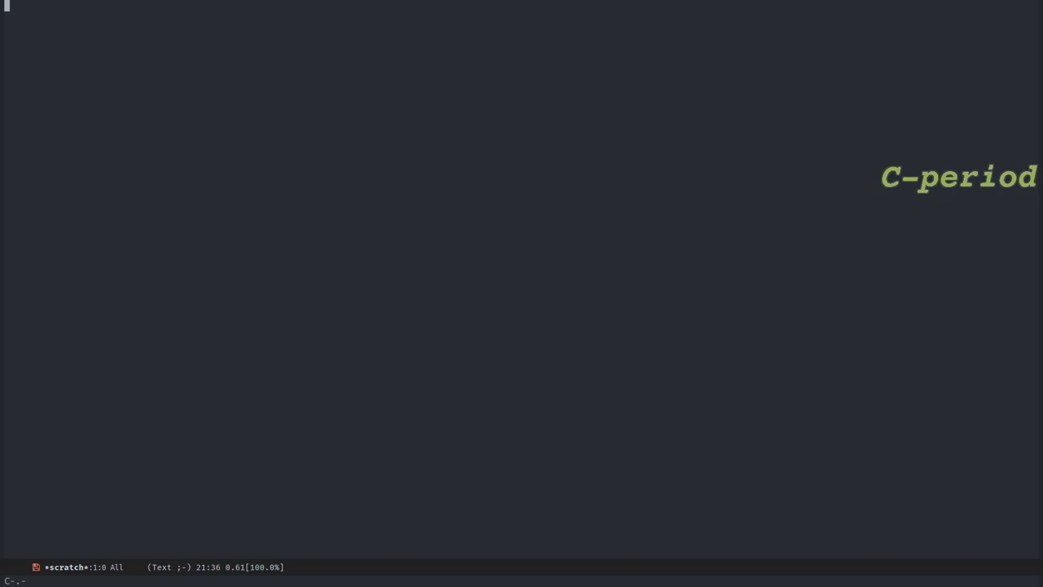
key(C-.)
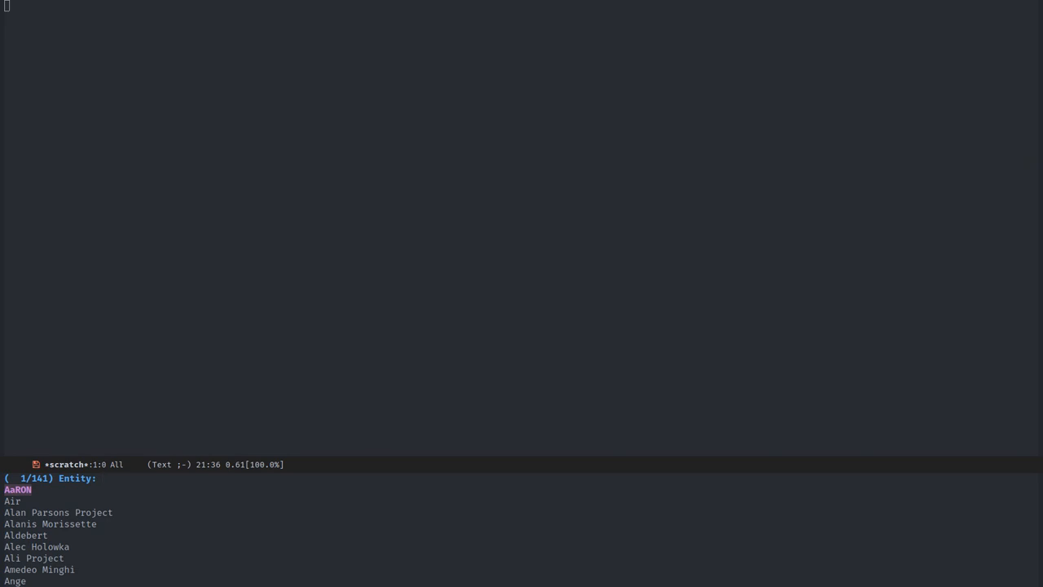
text(m)
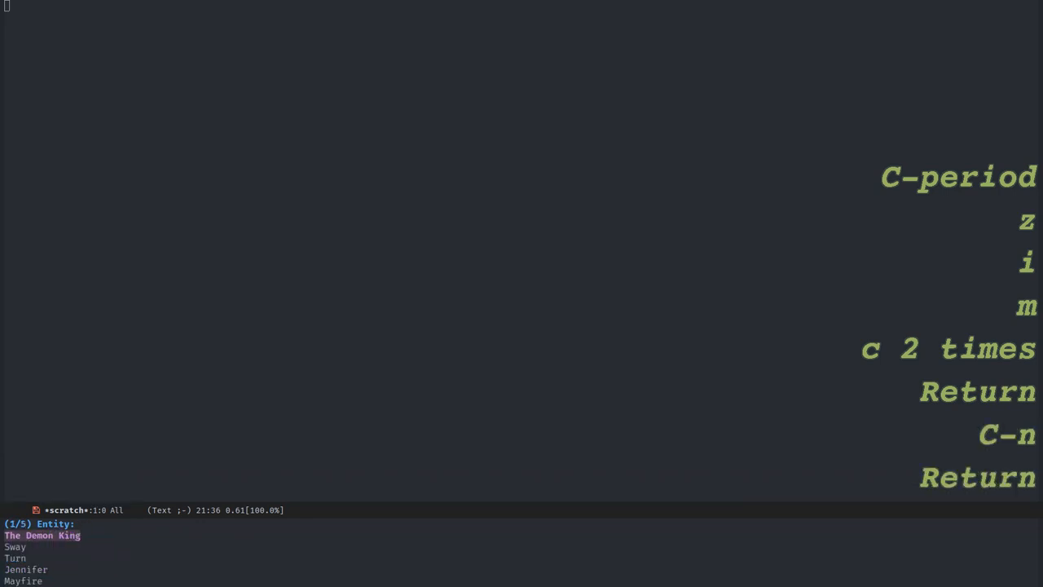
key(C-n)
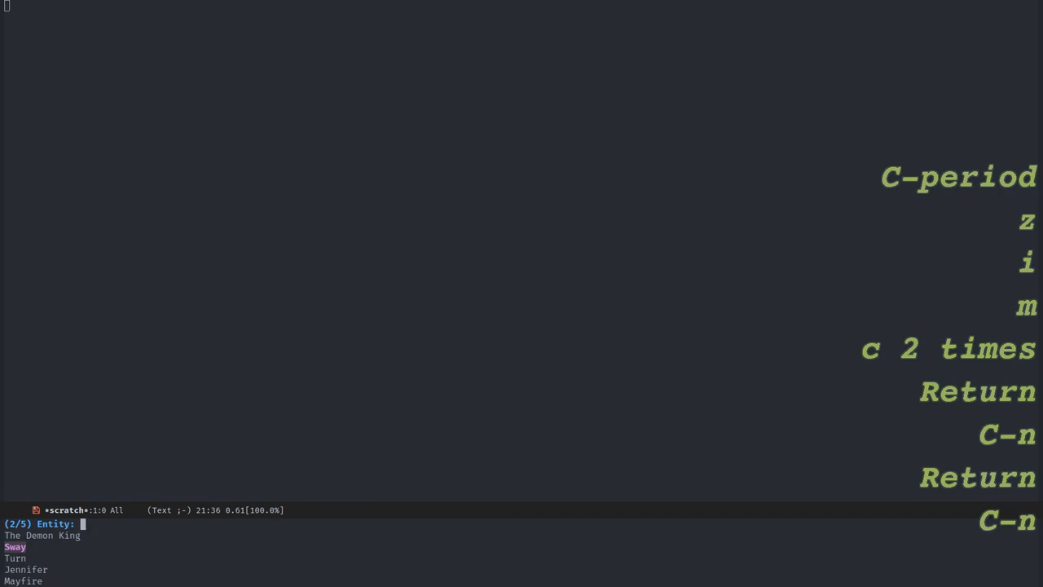